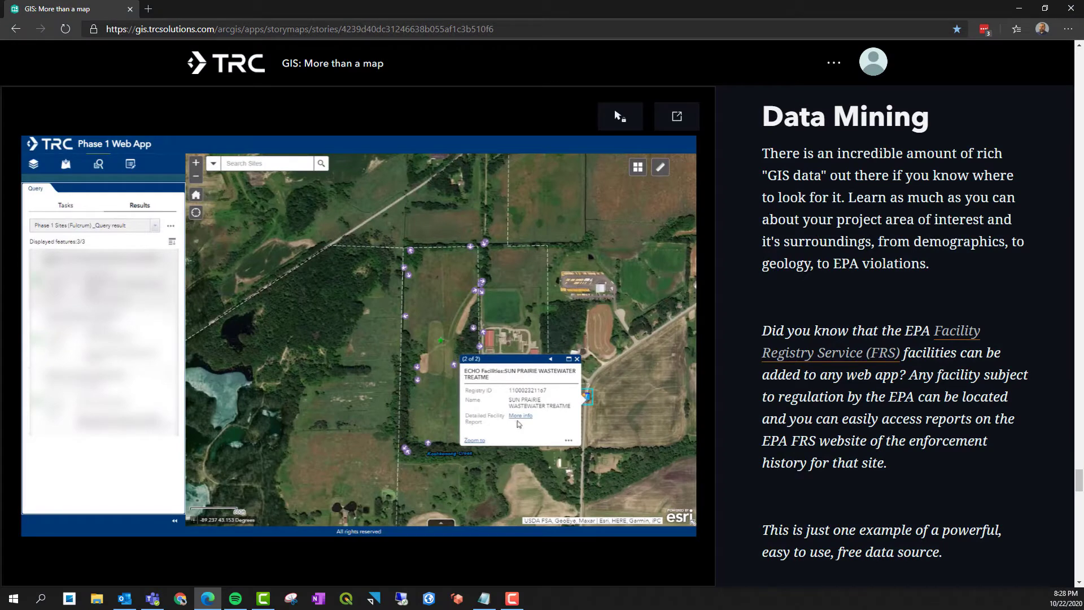
- Open More Info for the Sun Prairie site and scroll the EPA report down to its compliance tables
left_click(519, 415)
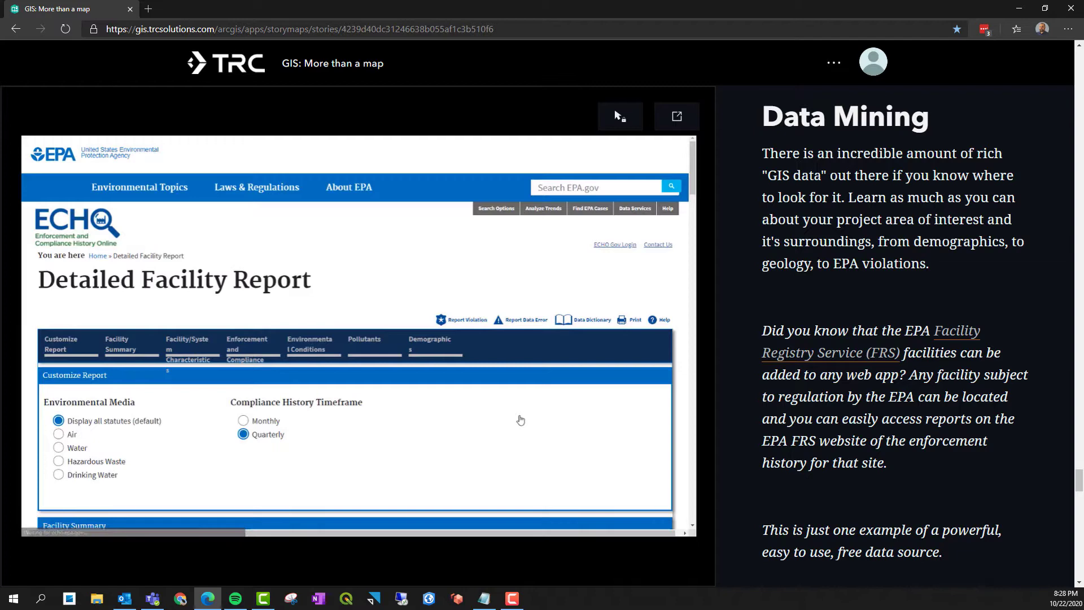
scroll("down", 3)
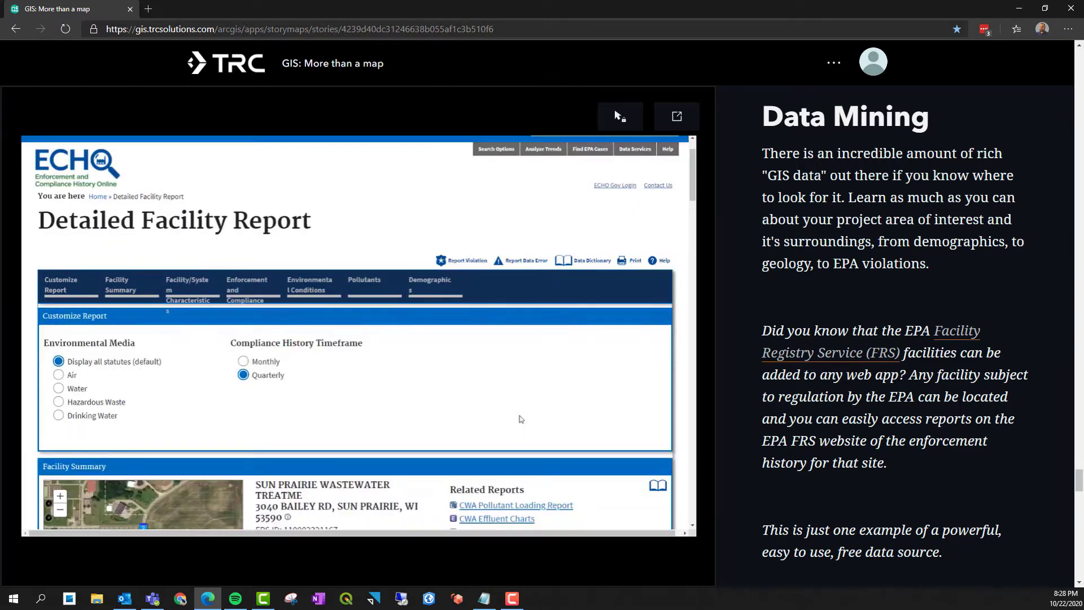
scroll("down", 3)
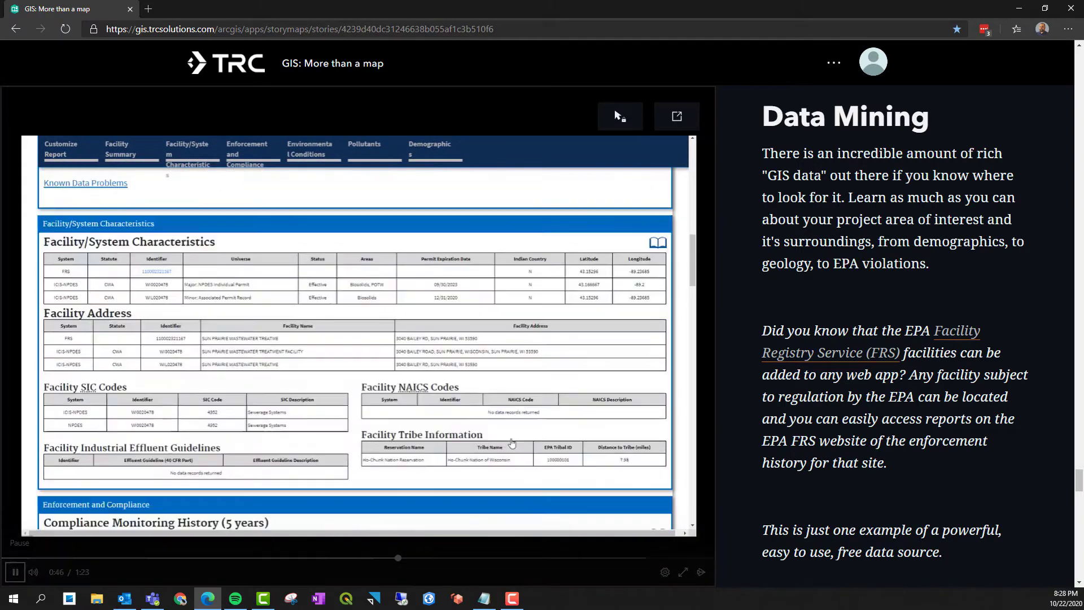
scroll("down", 3)
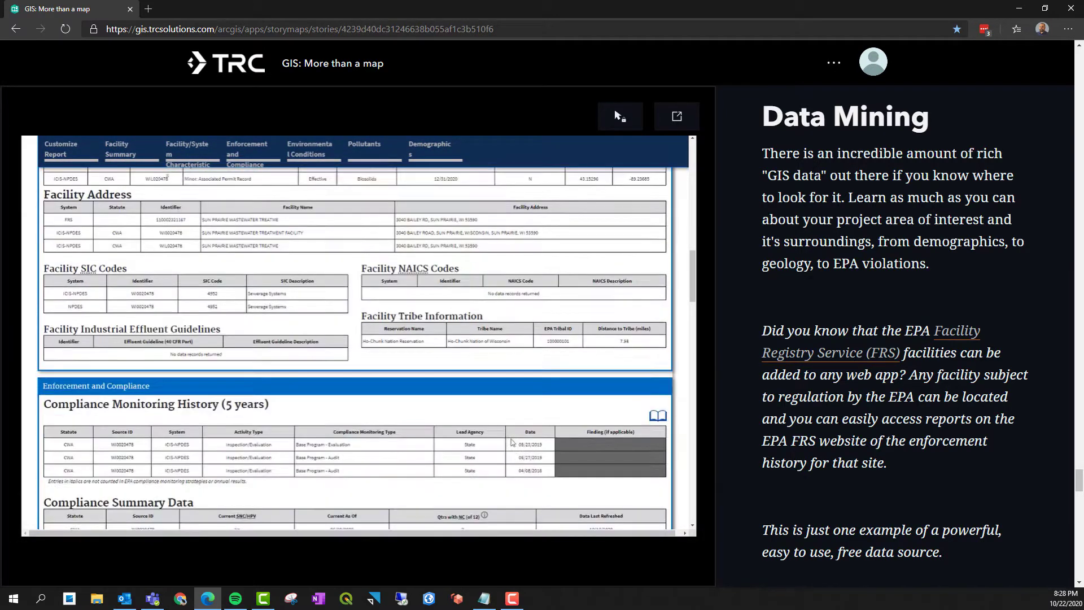
scroll("down", 3)
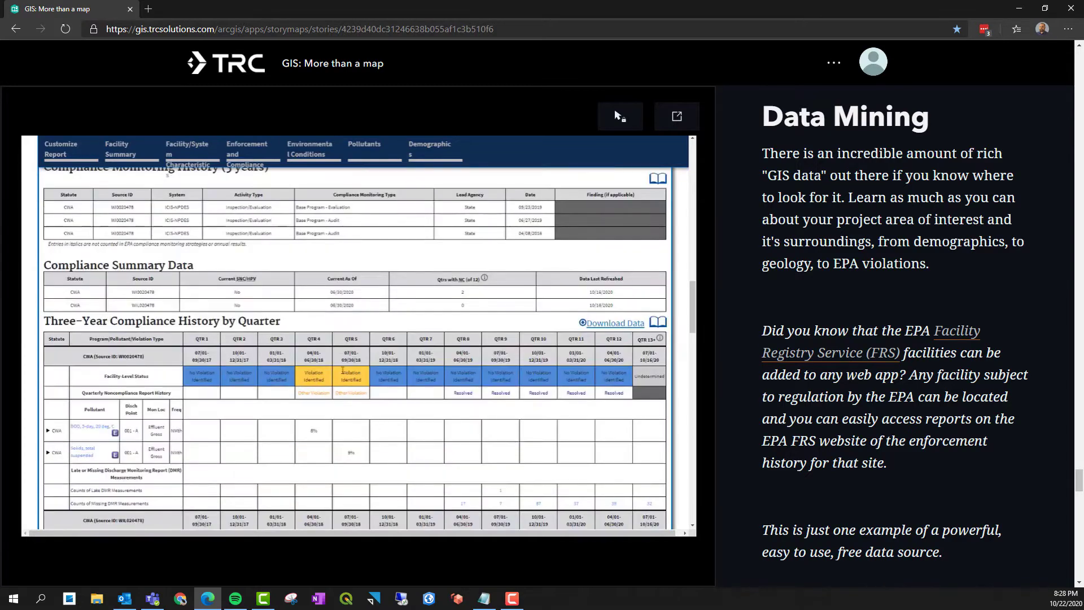
scroll("down", 3)
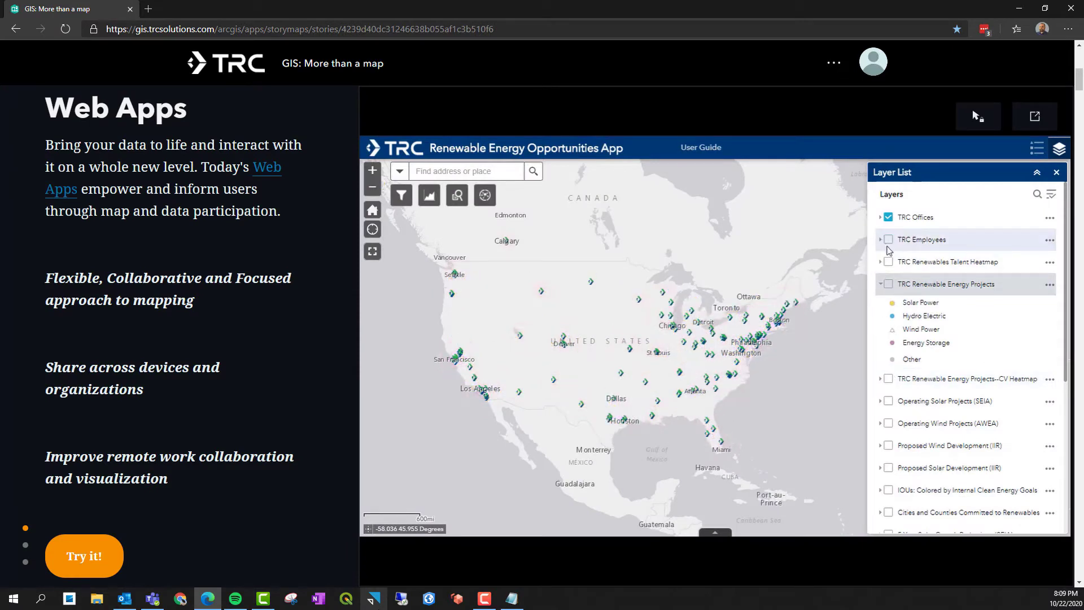
- Toggle the CV Heatmap layer on and off, then chart MW Proposed Solar by Developer for a user-defined area
left_click(887, 379)
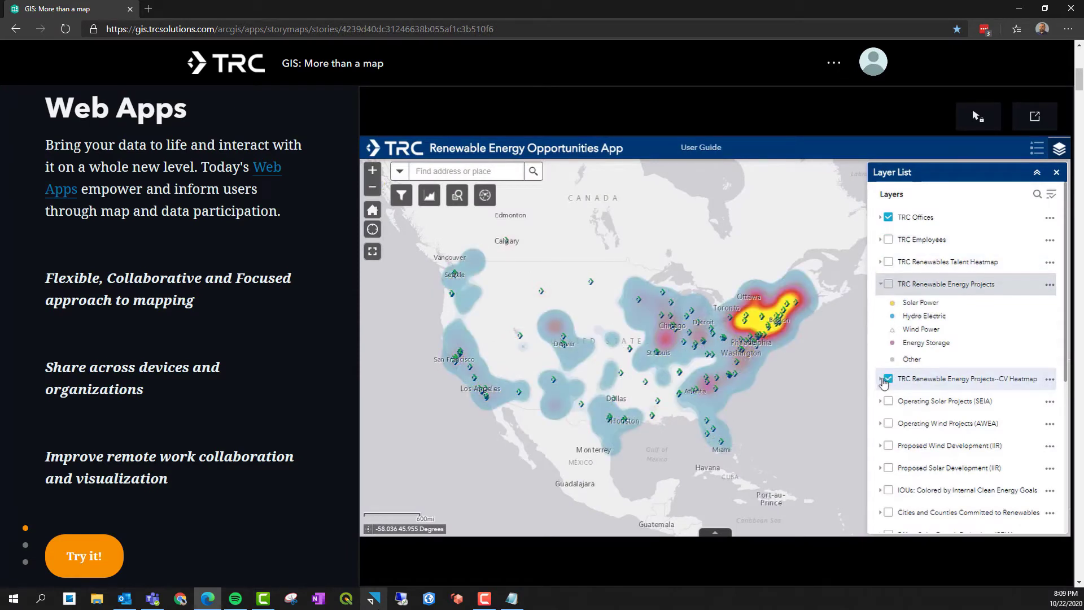
left_click(887, 380)
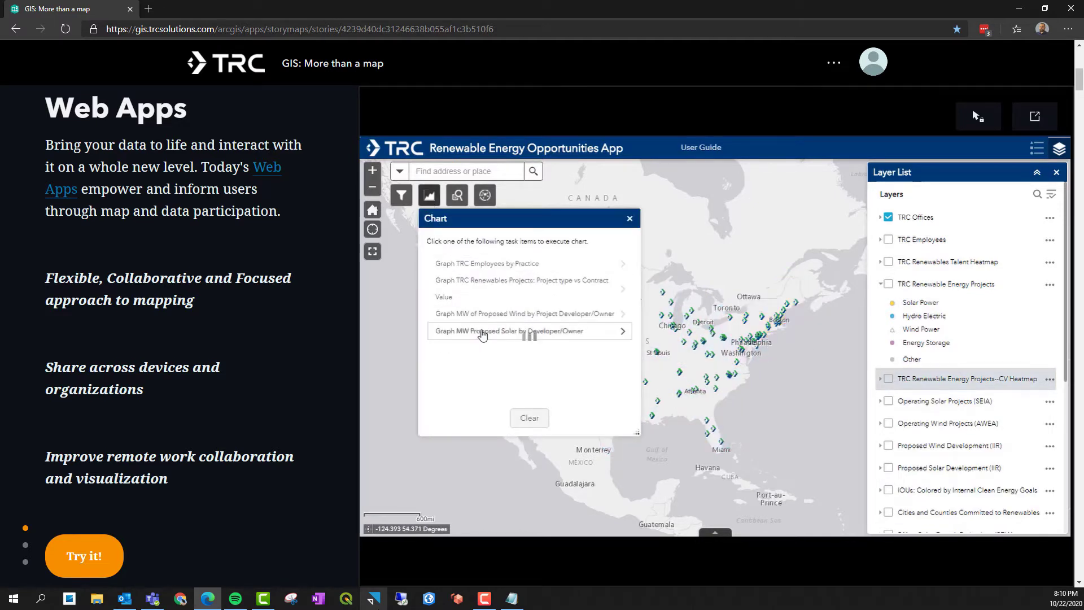
left_click(483, 331)
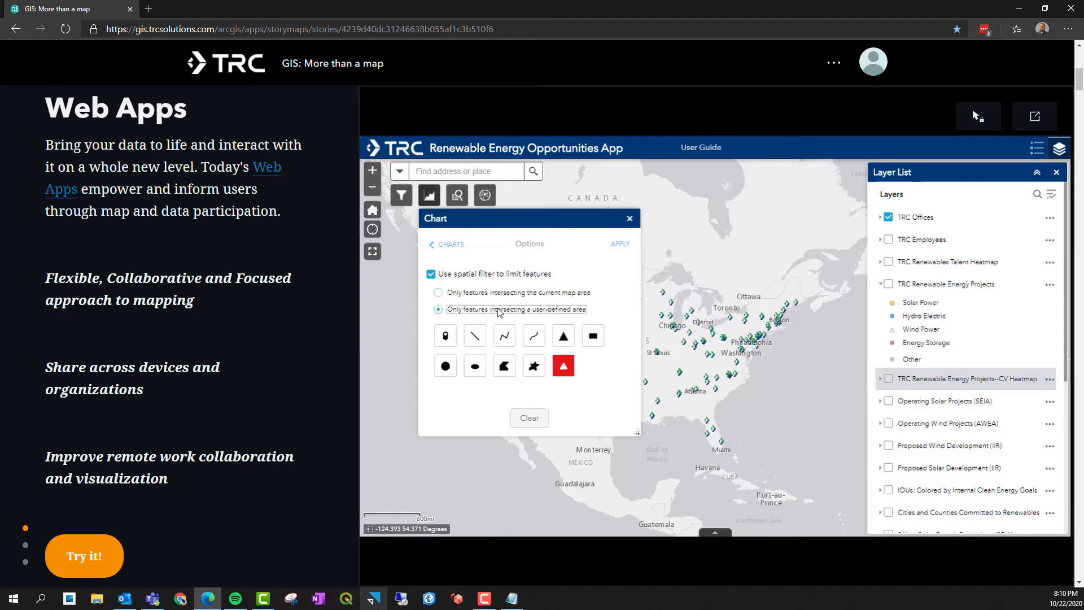
left_click(504, 366)
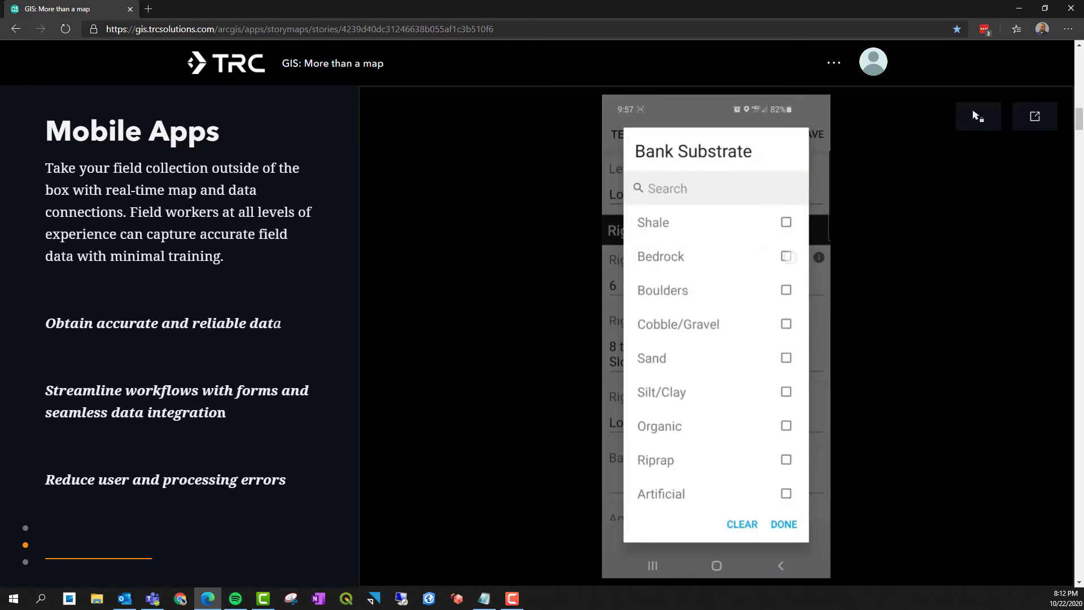
- Mark Bedrock in the Bank Substrate list and confirm with Done
left_click(786, 256)
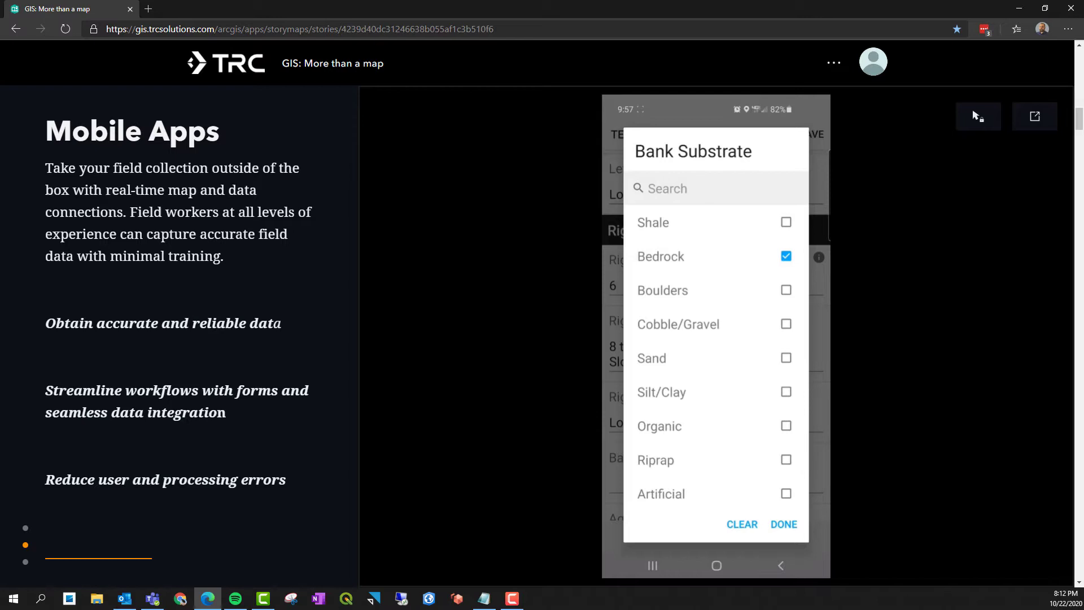
left_click(783, 524)
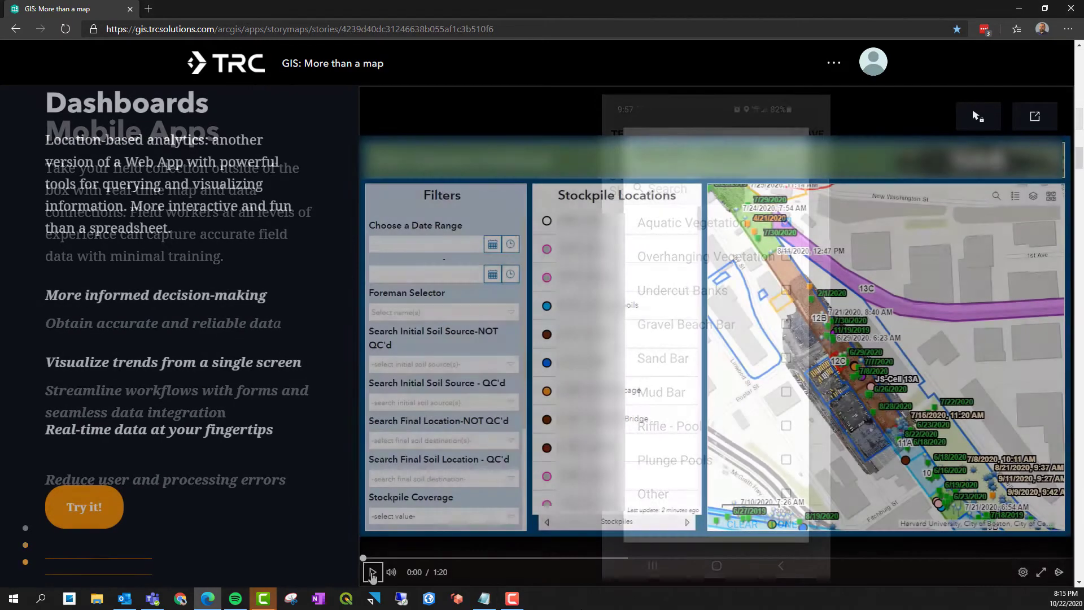
- Play the dashboard clip, page the list onward and enter the date 9/1/2020
left_click(372, 571)
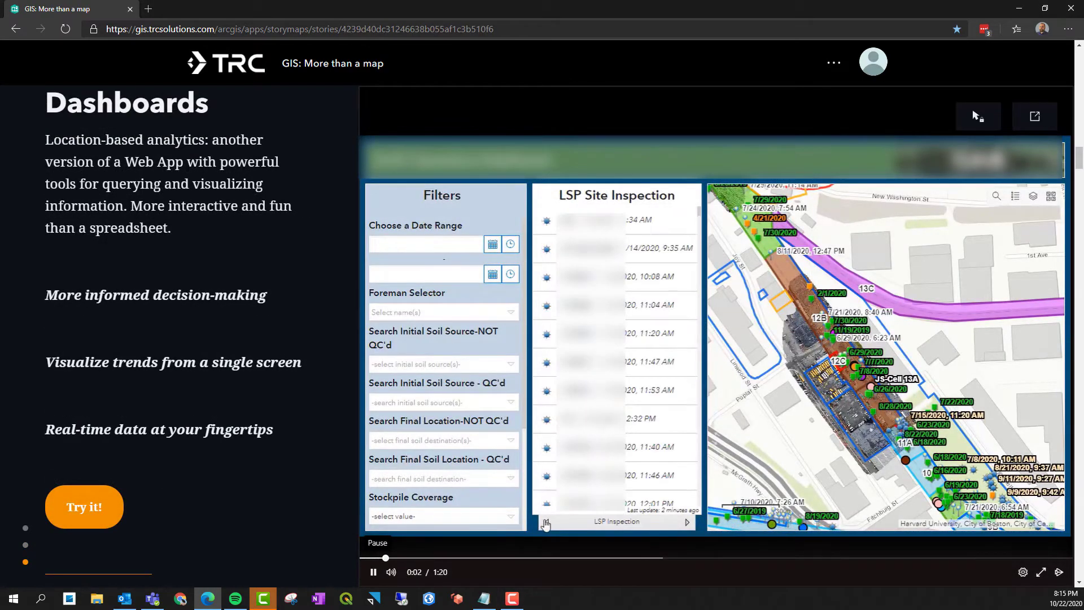
left_click(546, 522)
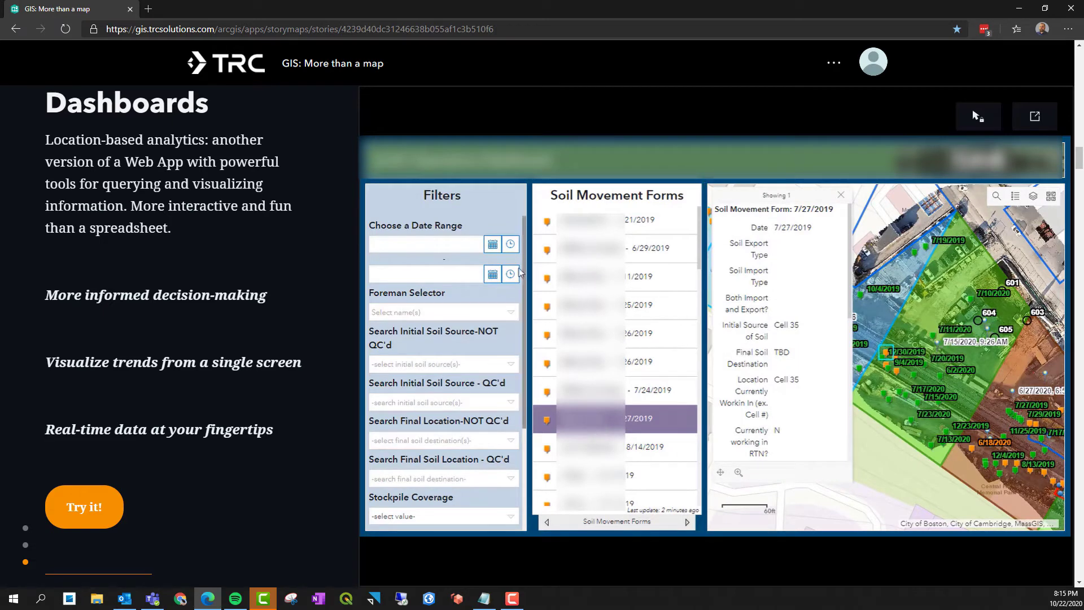
type("9/1/2020")
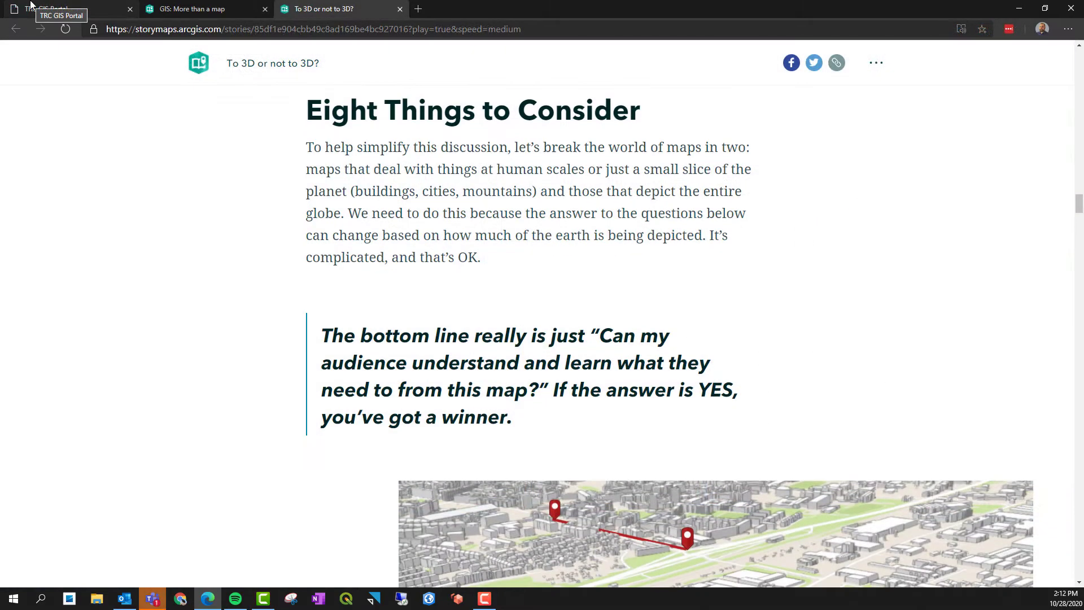
- Scroll down past the 3D article and Animations to Scene Viewers and rotate the plume model to a side view
scroll("down", 3)
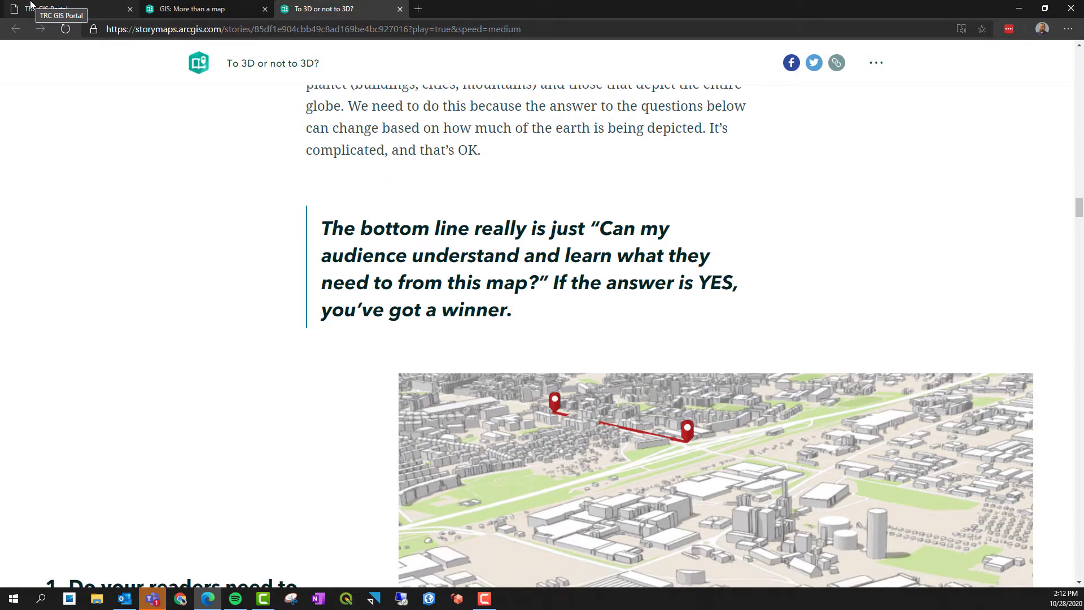
scroll("down", 3)
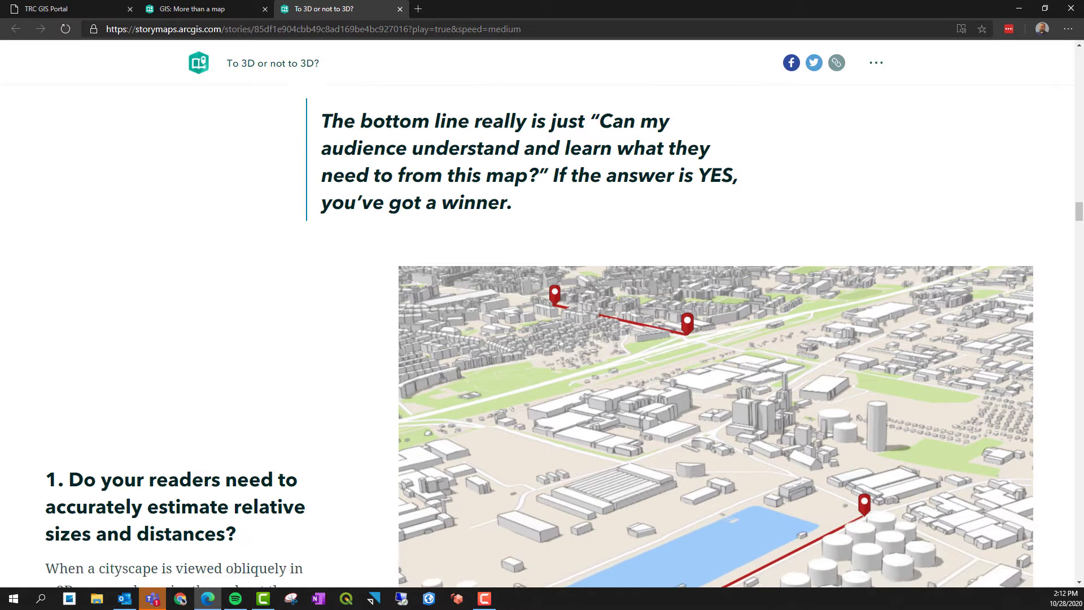
scroll("down", 3)
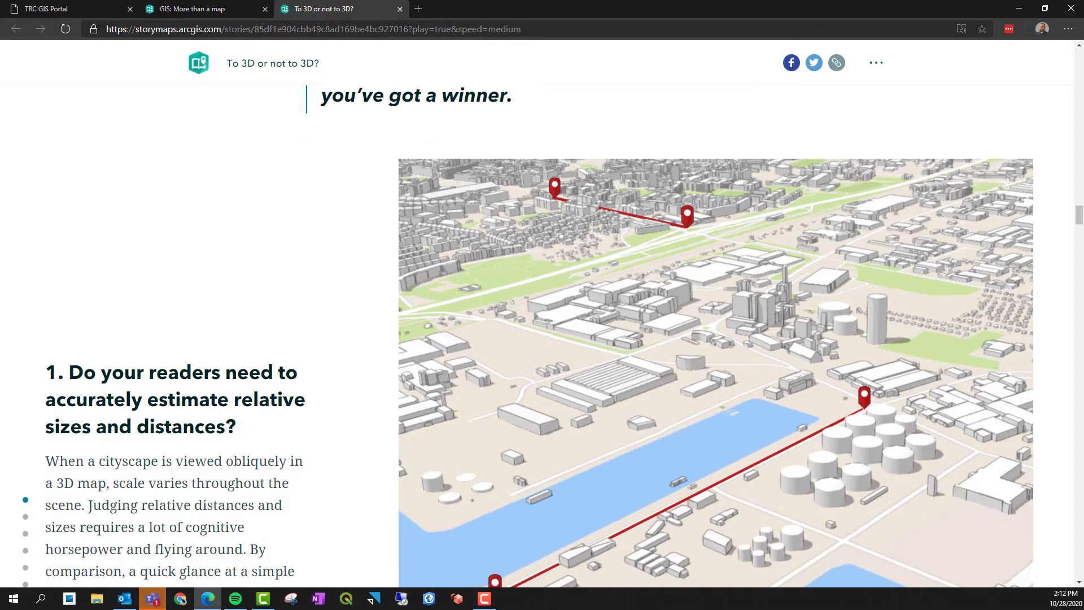
scroll("down", 3)
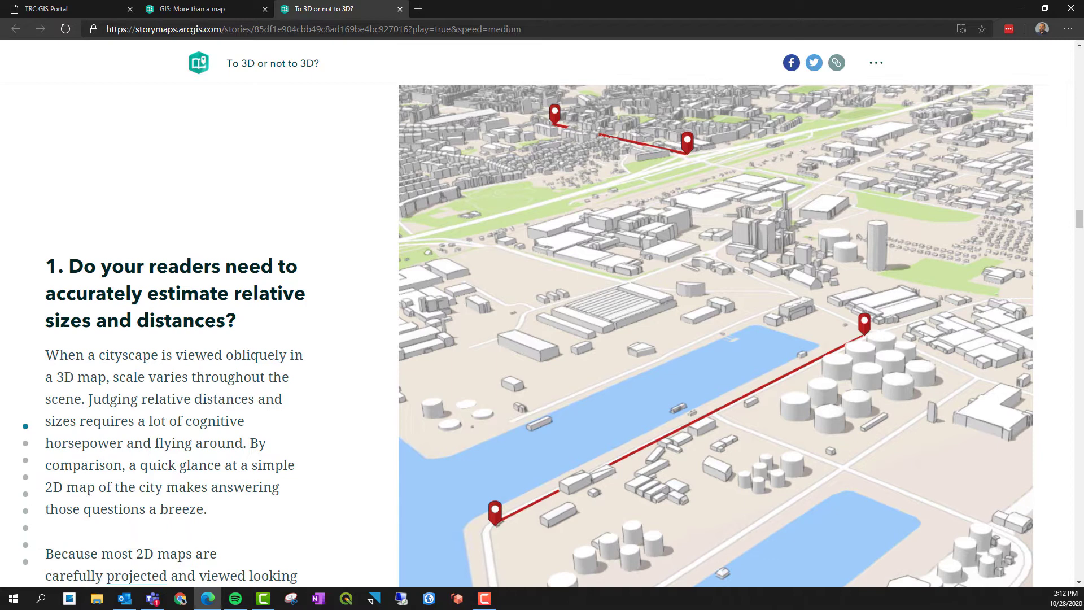
scroll("down", 3)
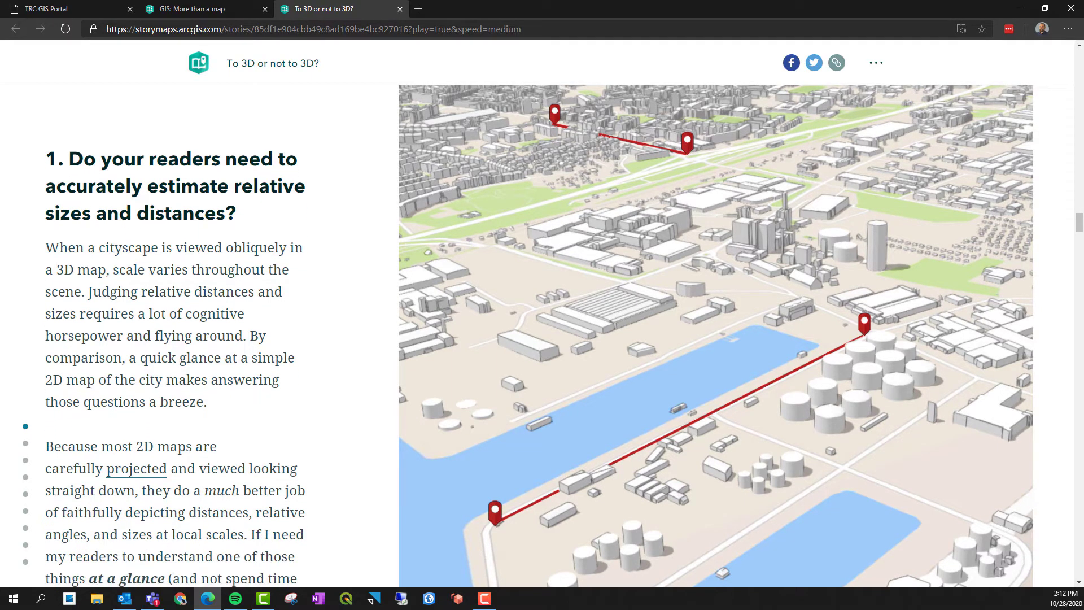
scroll("down", 3)
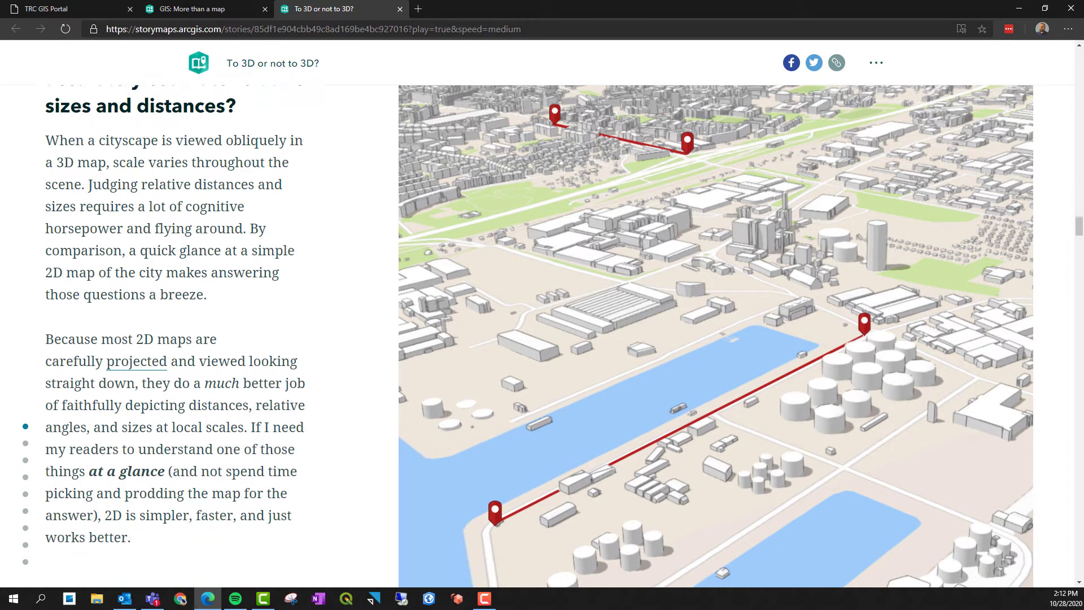
scroll("down", 3)
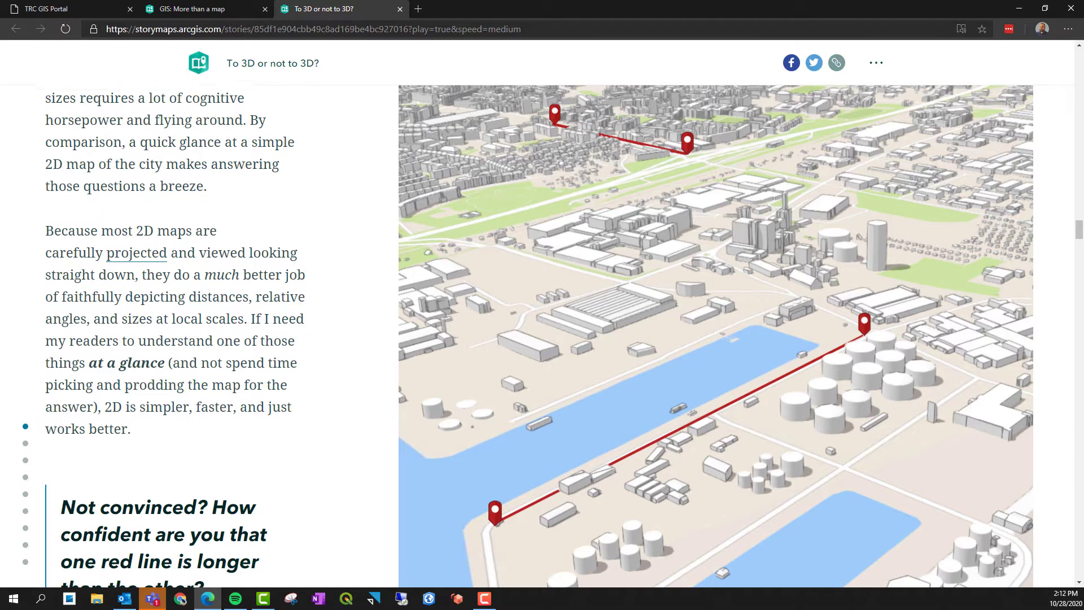
scroll("down", 3)
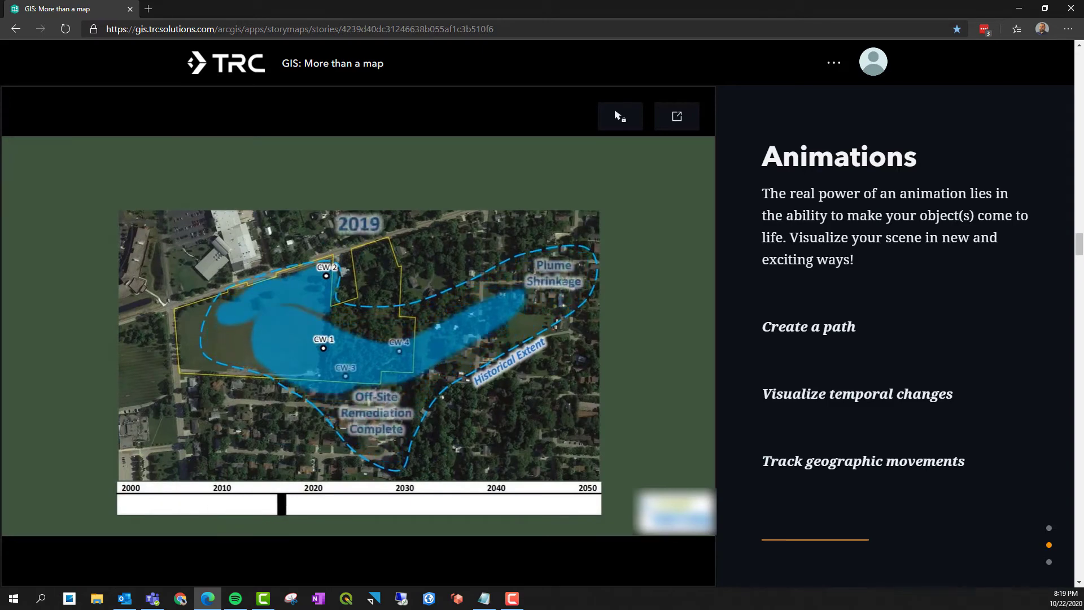
scroll("down", 3)
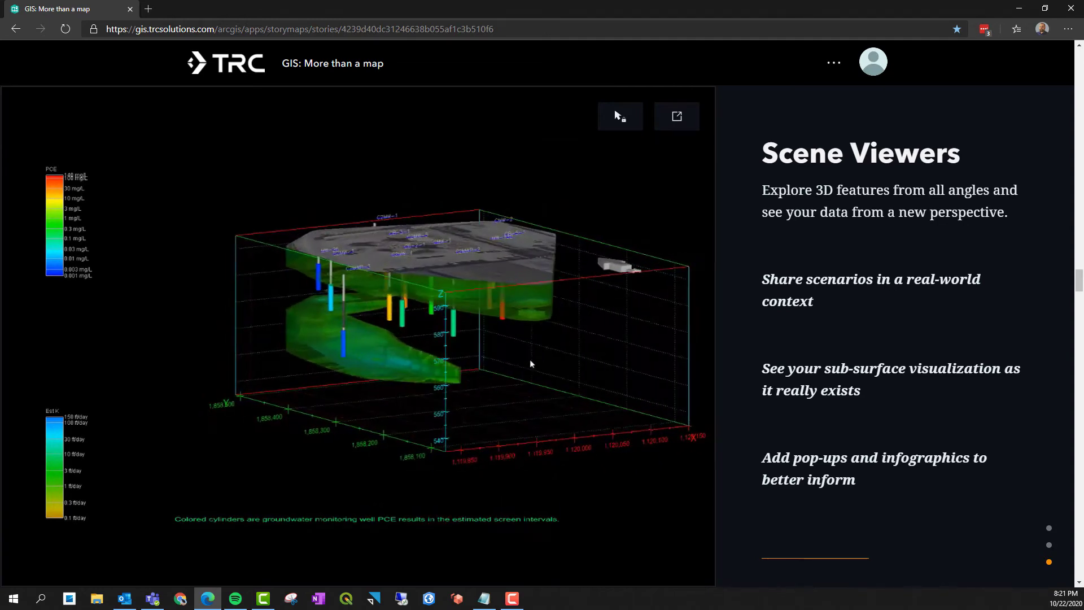
left_click_drag(531, 365, 184, 332)
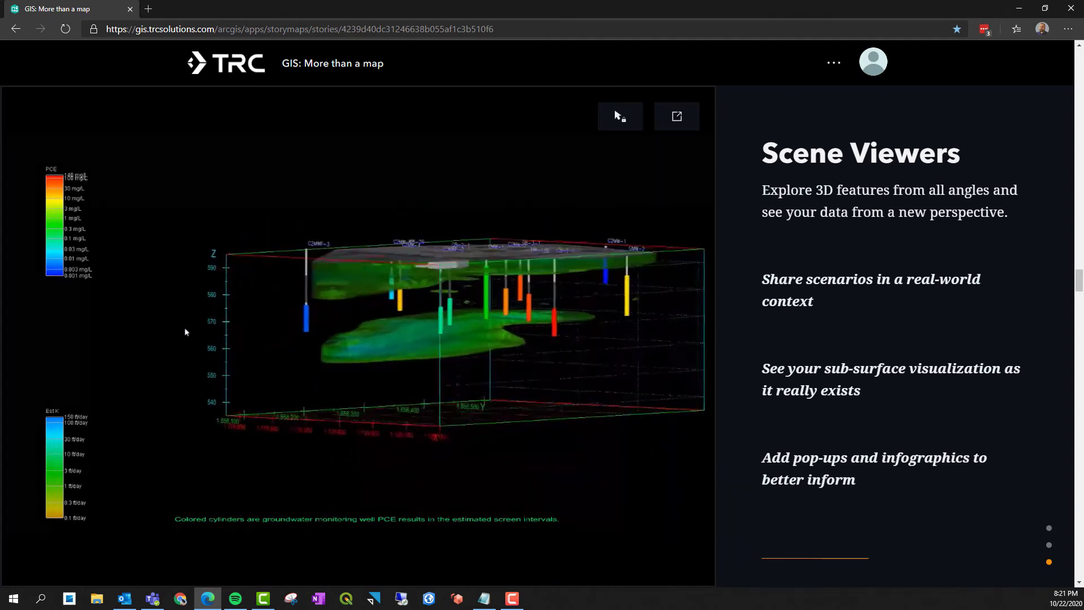